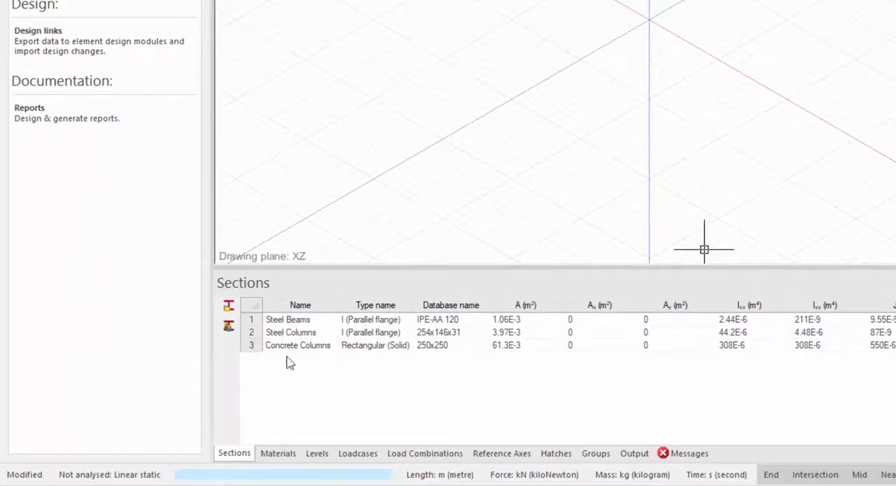
# Show the Materials list and start a DWG import for the Level 1 structural plan
pyautogui.click(278, 453)
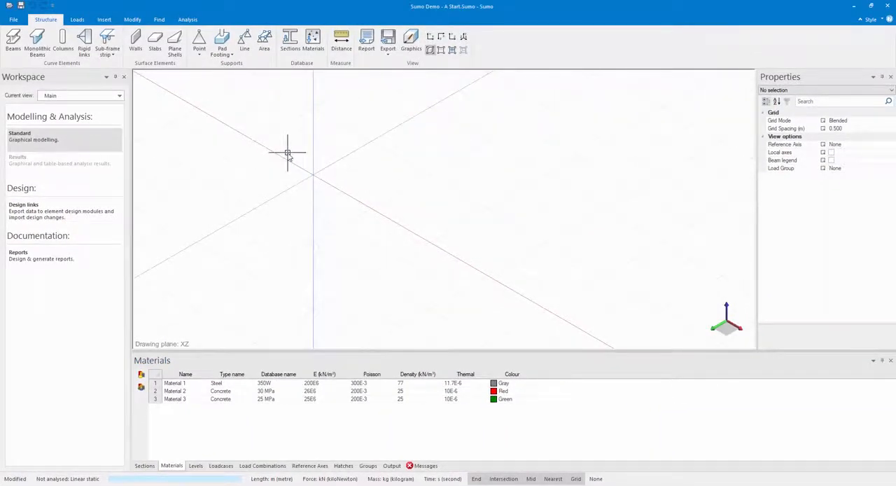
pyautogui.click(14, 19)
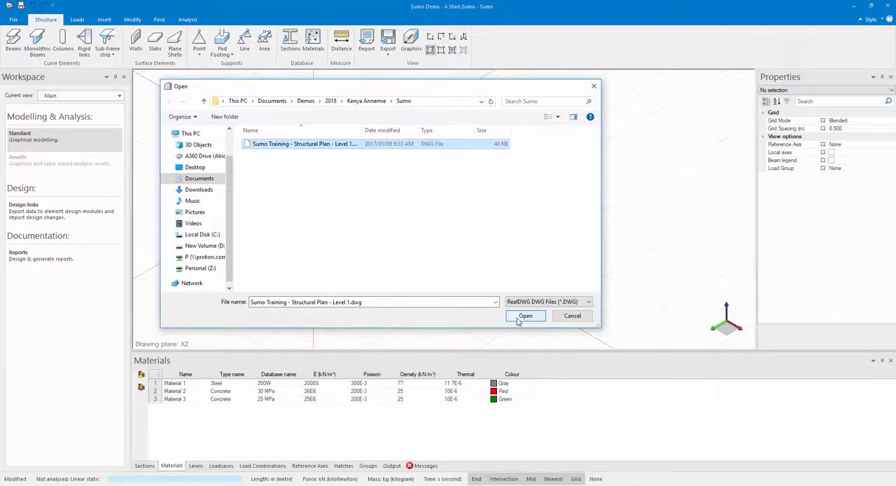
# Import the structural plan DWG with millimetre units onto Level 0
pyautogui.click(525, 315)
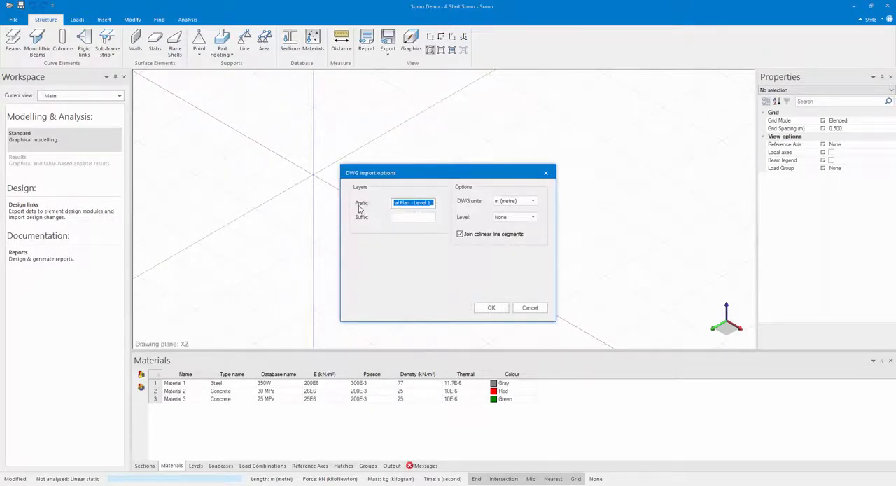
pyautogui.moveTo(470, 204)
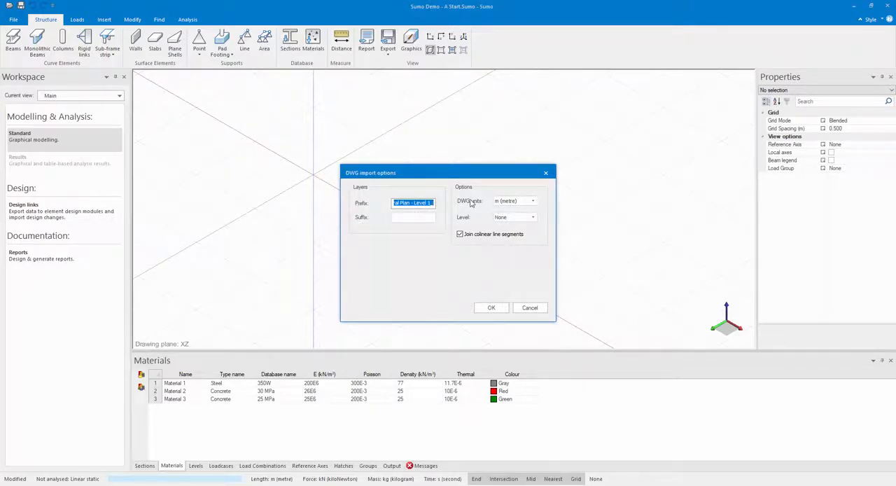
pyautogui.click(532, 202)
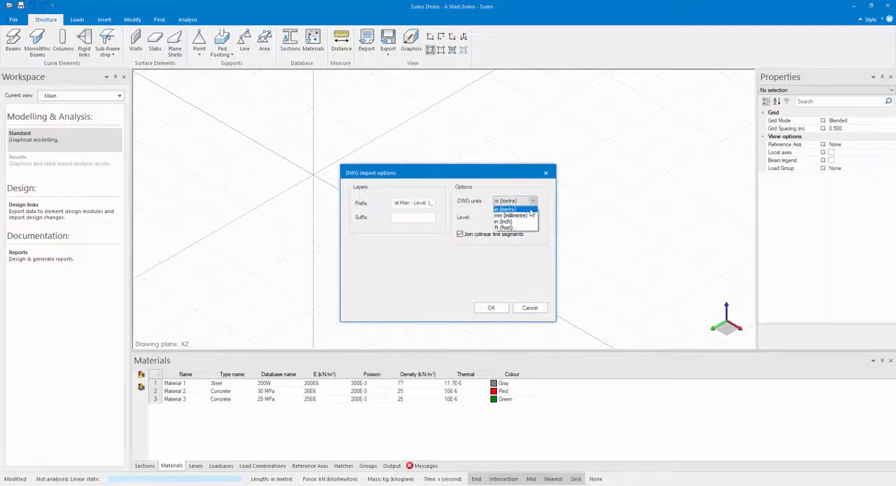
pyautogui.click(507, 215)
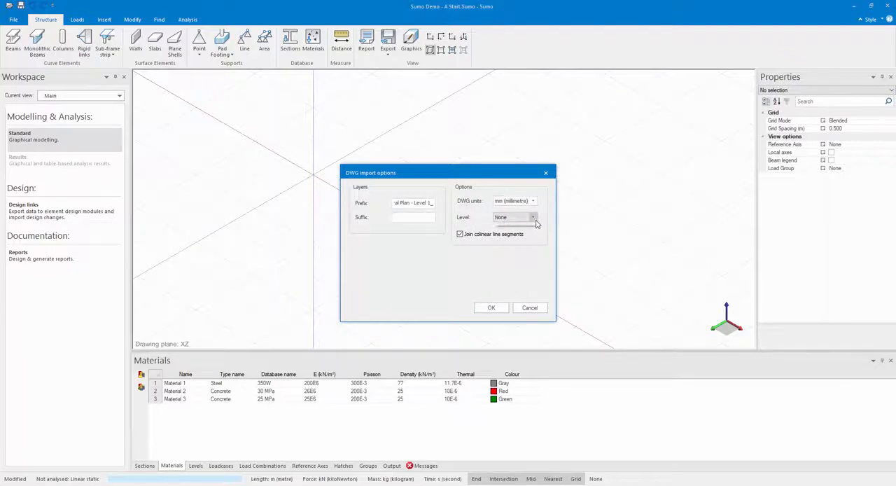
pyautogui.click(534, 217)
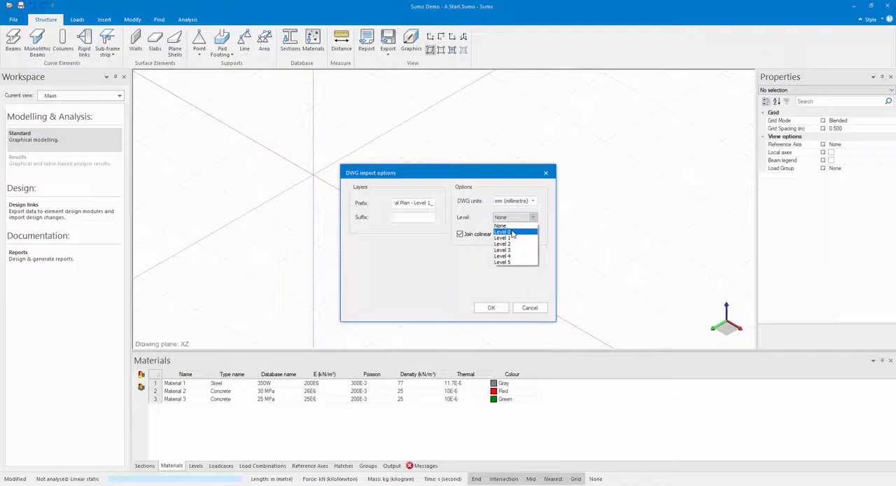
pyautogui.click(503, 232)
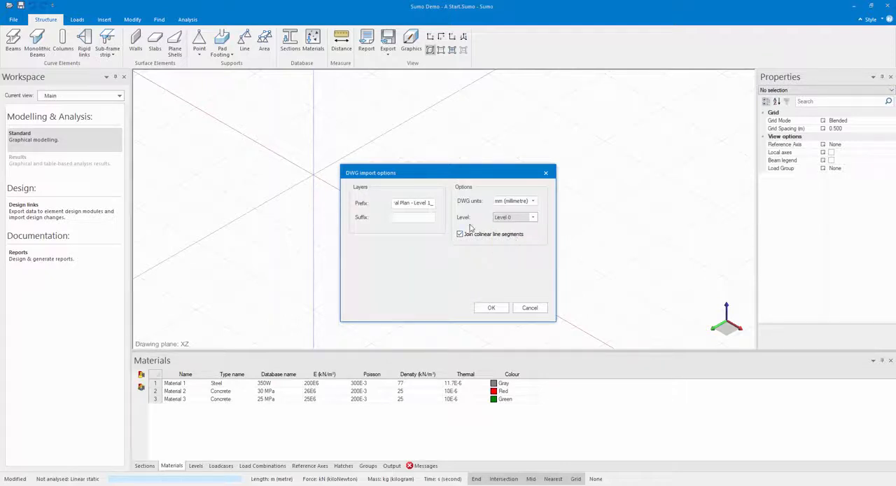
pyautogui.moveTo(487, 306)
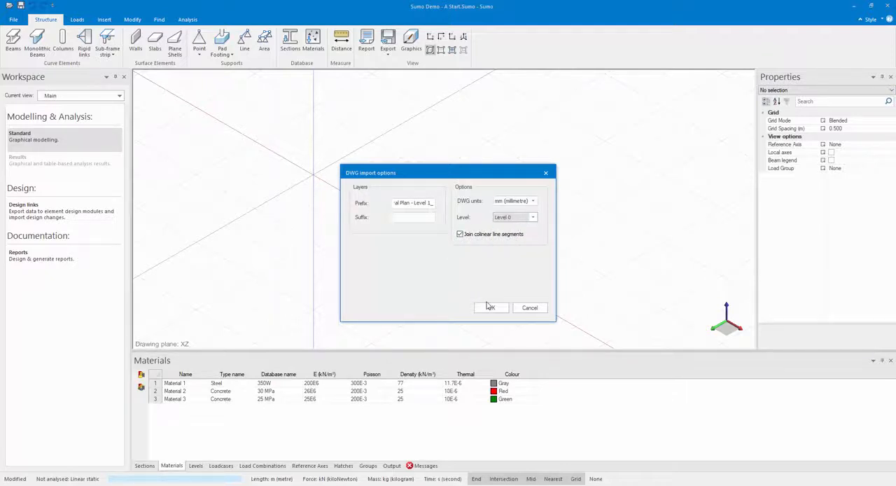
pyautogui.click(490, 308)
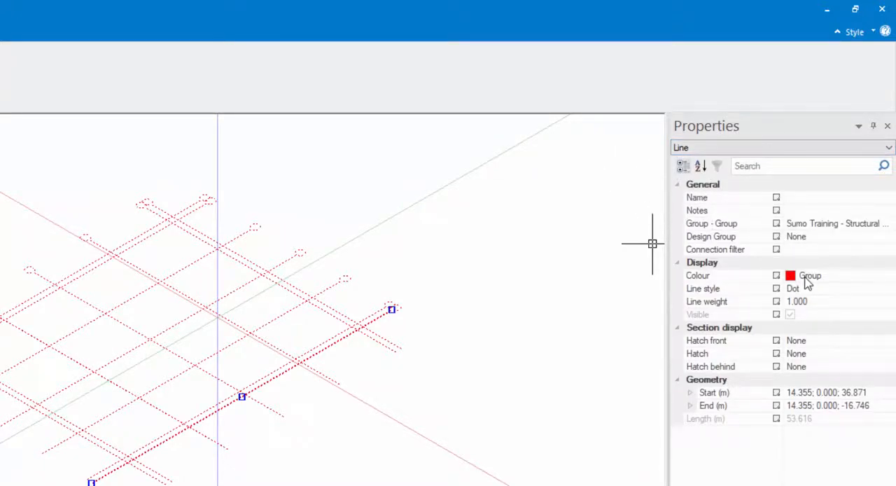
pyautogui.moveTo(812, 307)
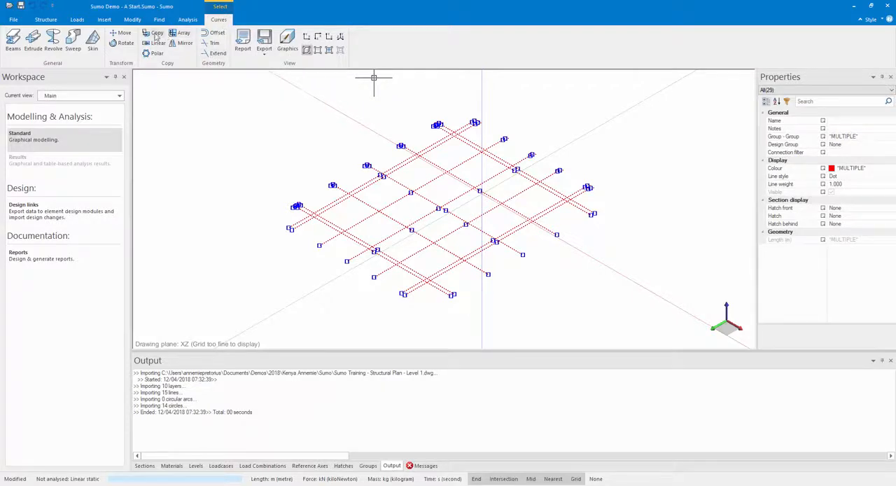
pyautogui.moveTo(33, 42)
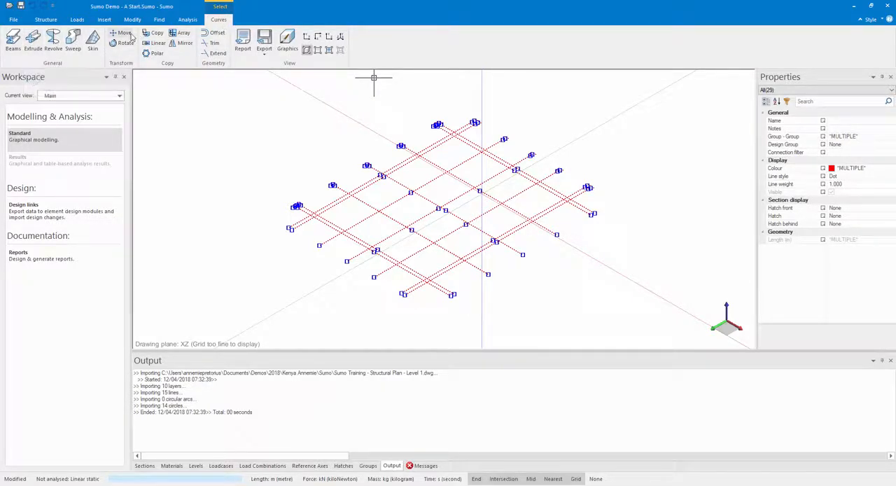
pyautogui.moveTo(184, 33)
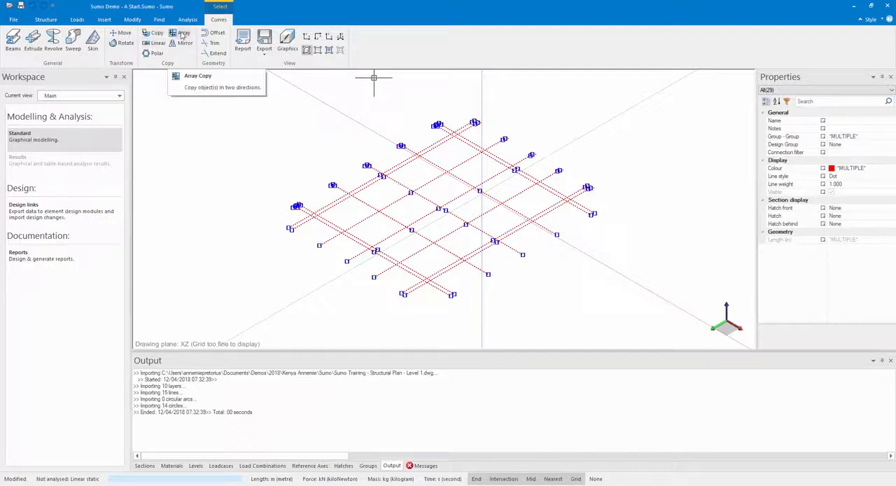
pyautogui.moveTo(215, 42)
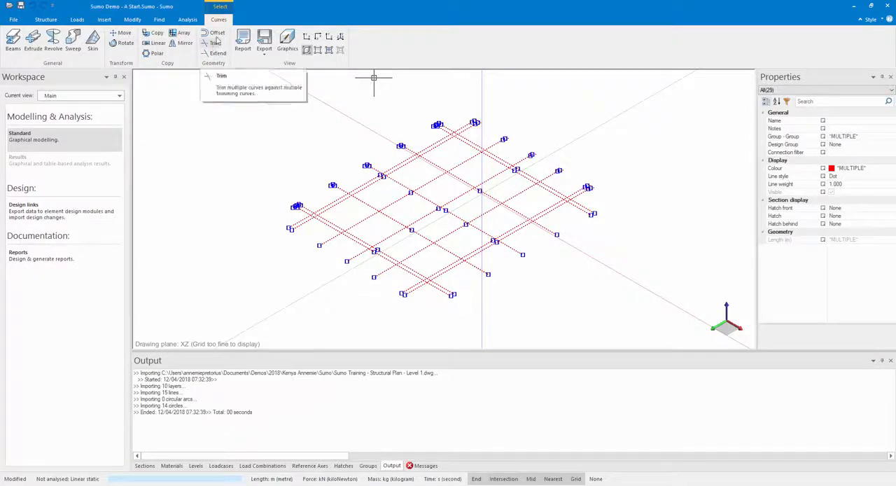
pyautogui.moveTo(157, 42)
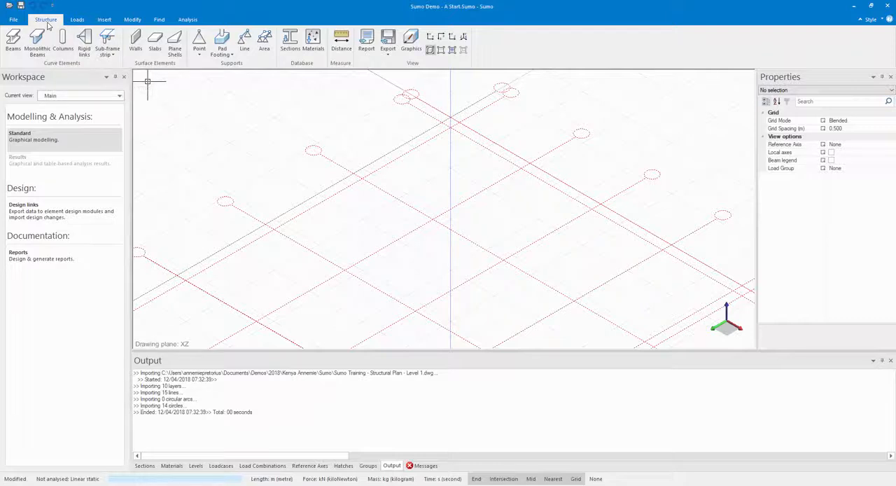
pyautogui.moveTo(63, 42)
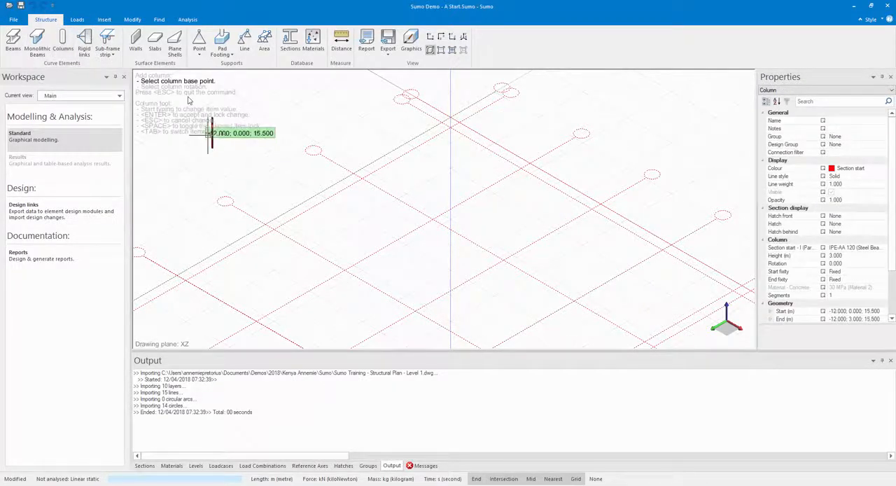
pyautogui.moveTo(255, 185)
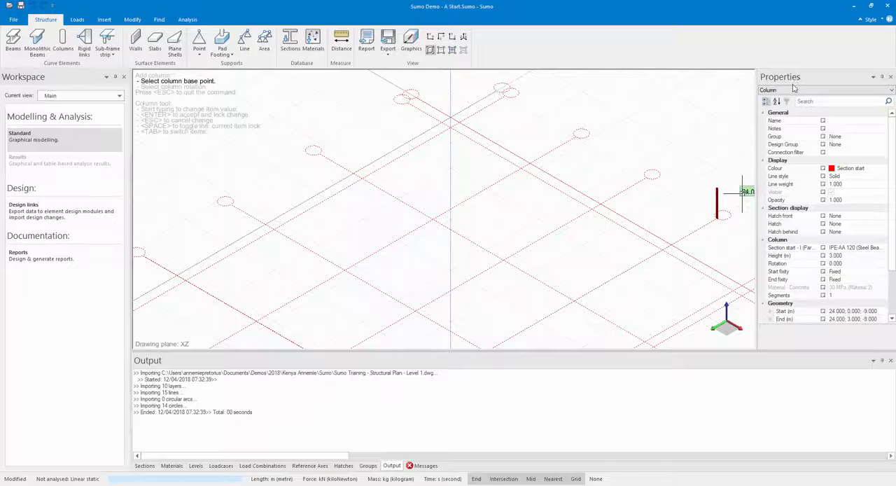
# Place a 250x250 concrete column at a grid intersection of the imported plan
pyautogui.click(885, 246)
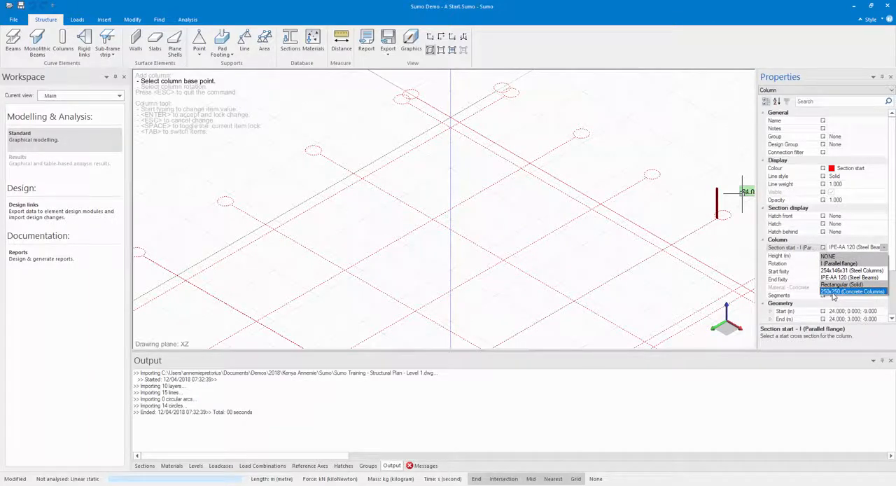
pyautogui.click(853, 291)
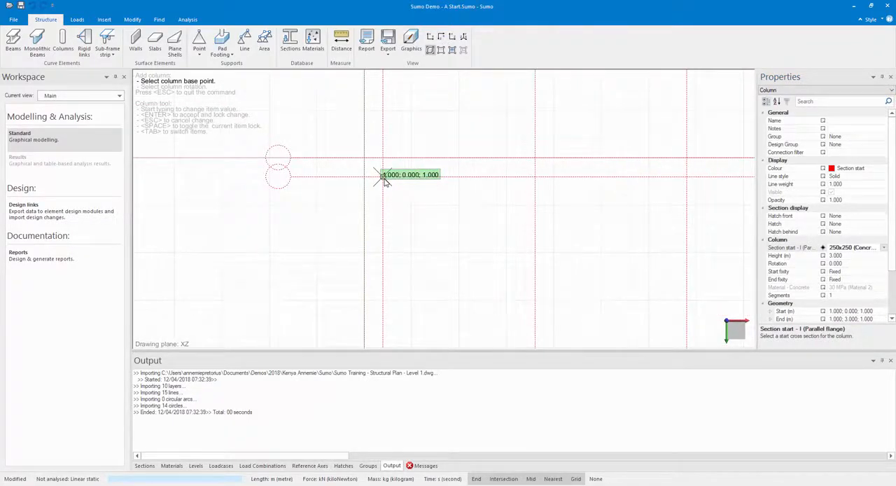
pyautogui.click(383, 175)
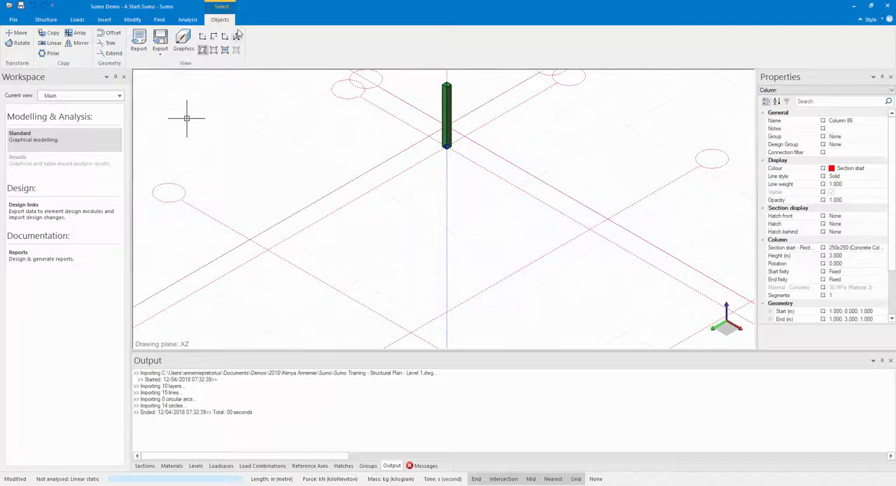
pyautogui.moveTo(426, 103)
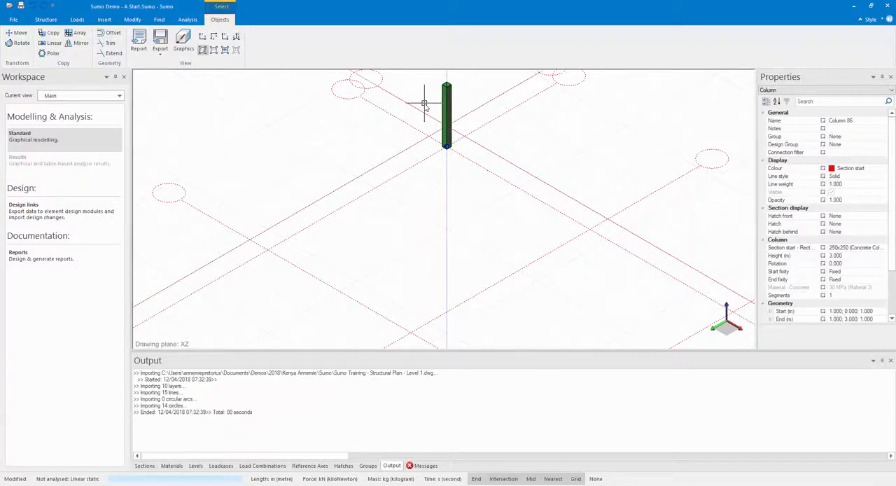
pyautogui.moveTo(447, 95)
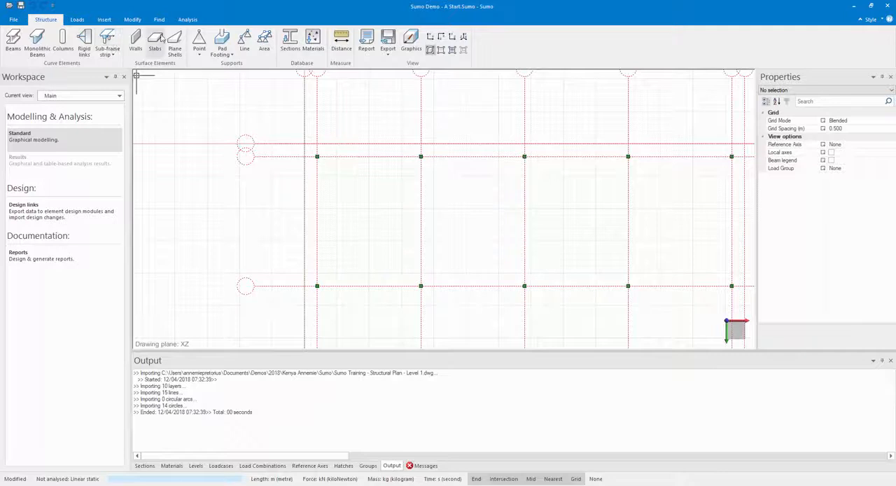
# Start drawing a concrete floor slab over the column grid
pyautogui.click(154, 44)
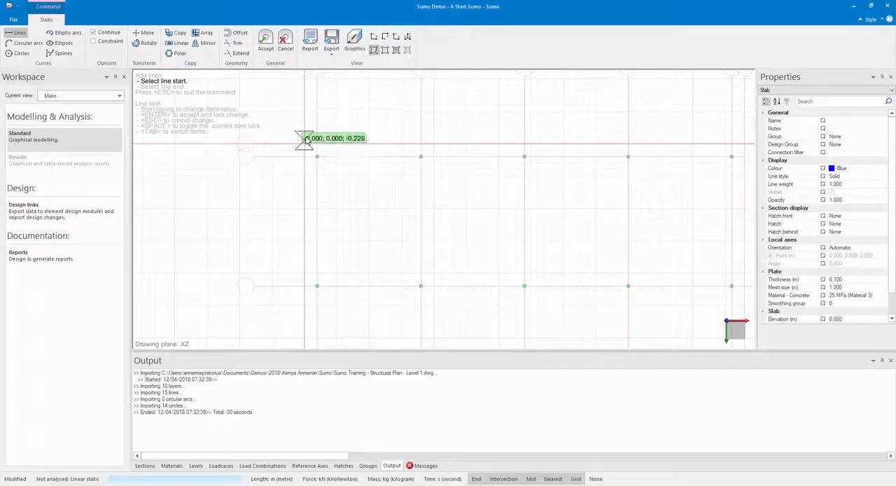
pyautogui.moveTo(305, 145)
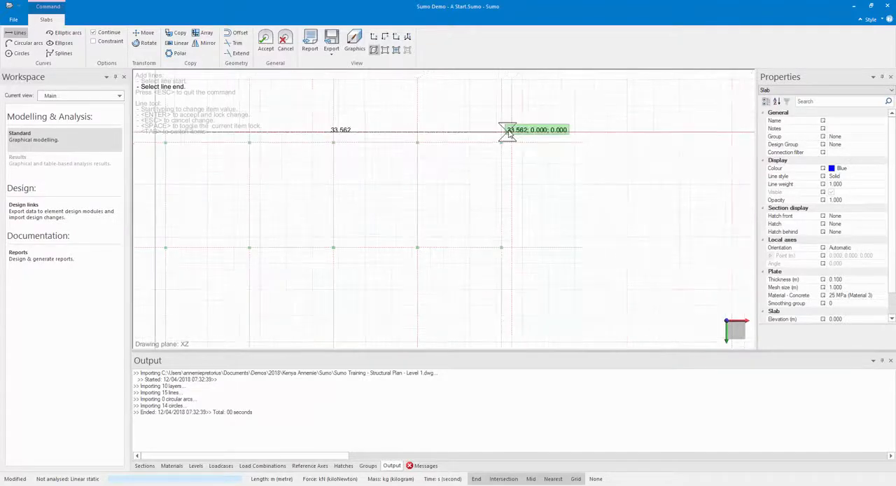
pyautogui.moveTo(311, 196)
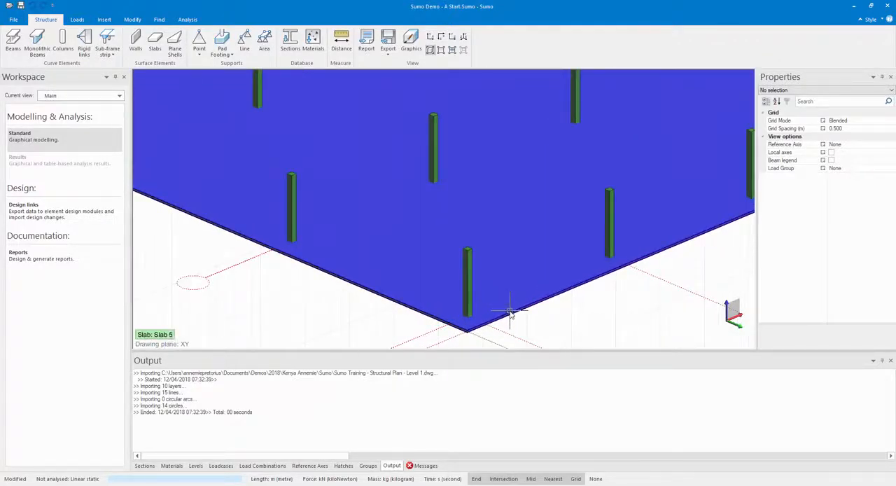
pyautogui.moveTo(518, 309)
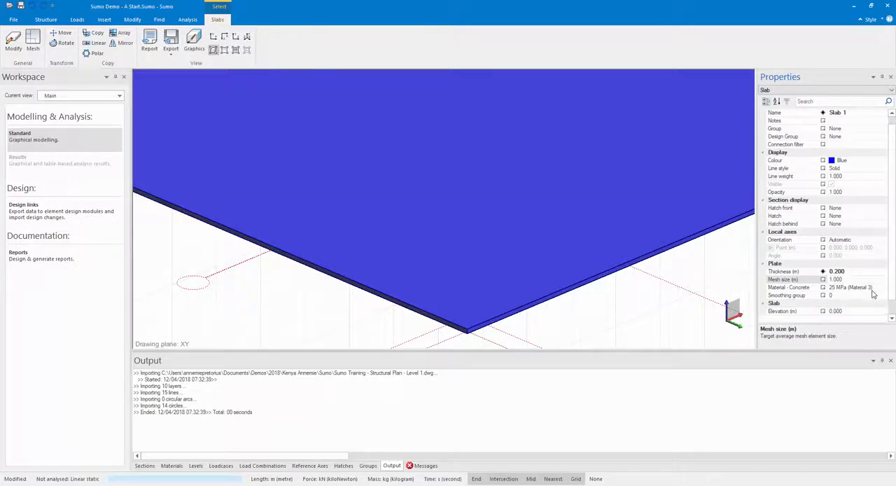
pyautogui.click(44, 20)
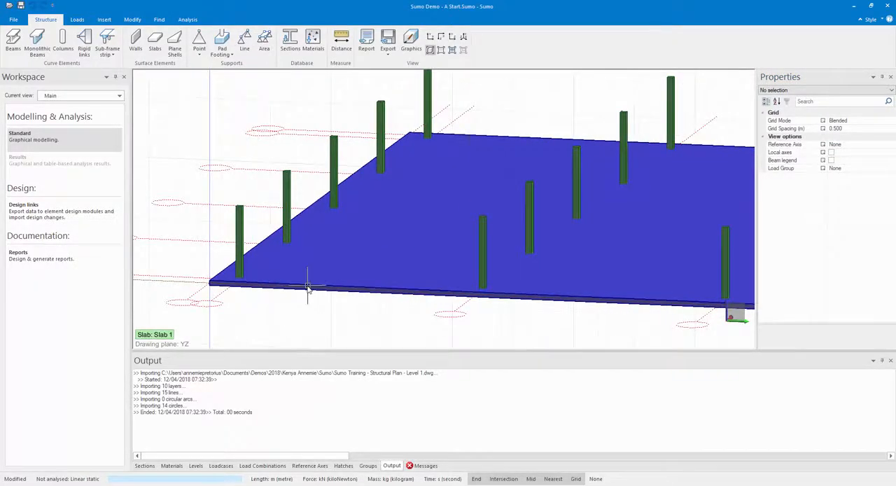
pyautogui.click(308, 287)
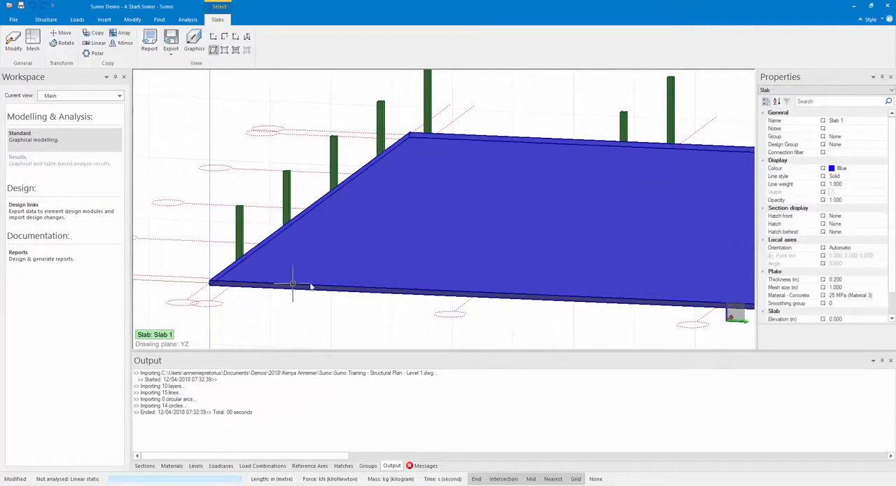
pyautogui.scroll(-3)
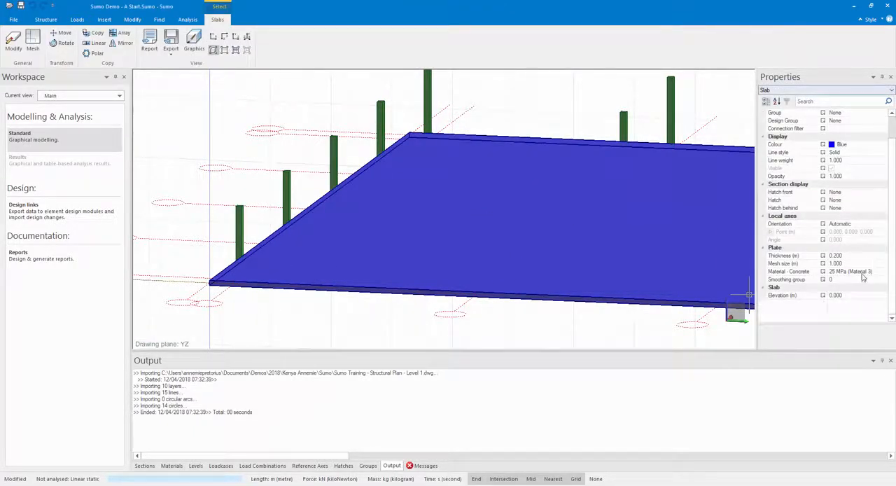
pyautogui.click(834, 294)
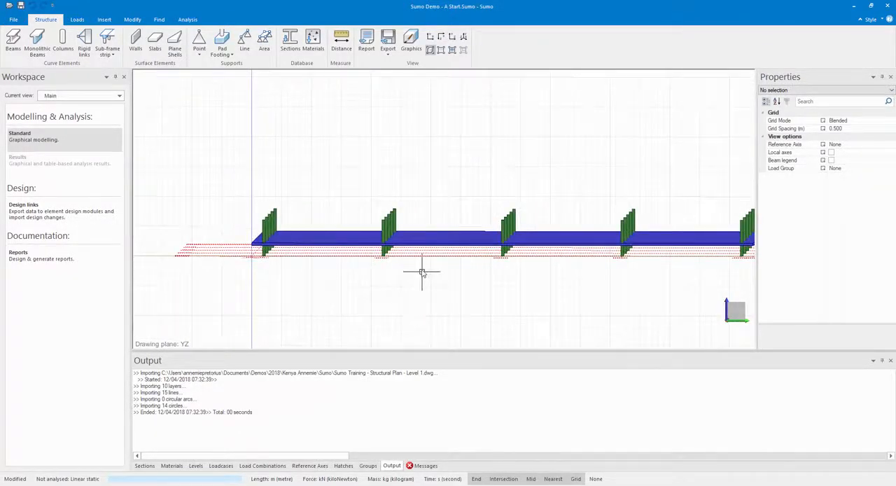
# Show the Levels 0-5 table and check the columns have a 4.000 m height
pyautogui.click(196, 465)
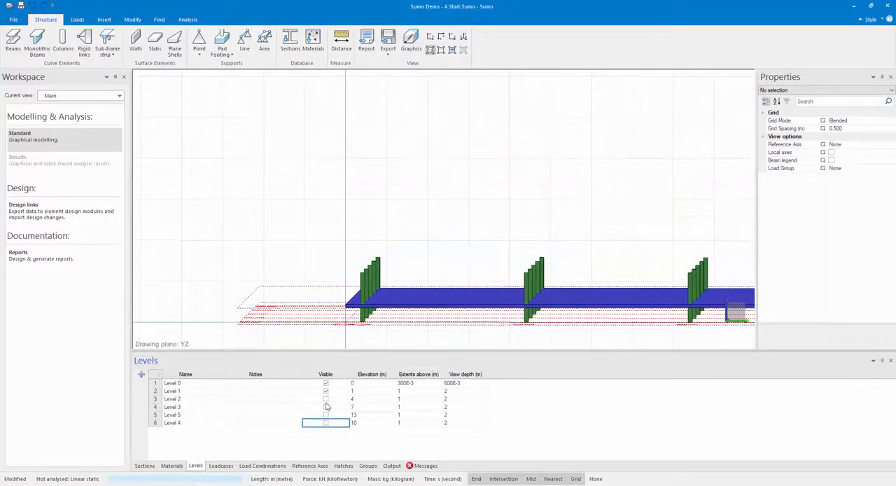
pyautogui.click(325, 398)
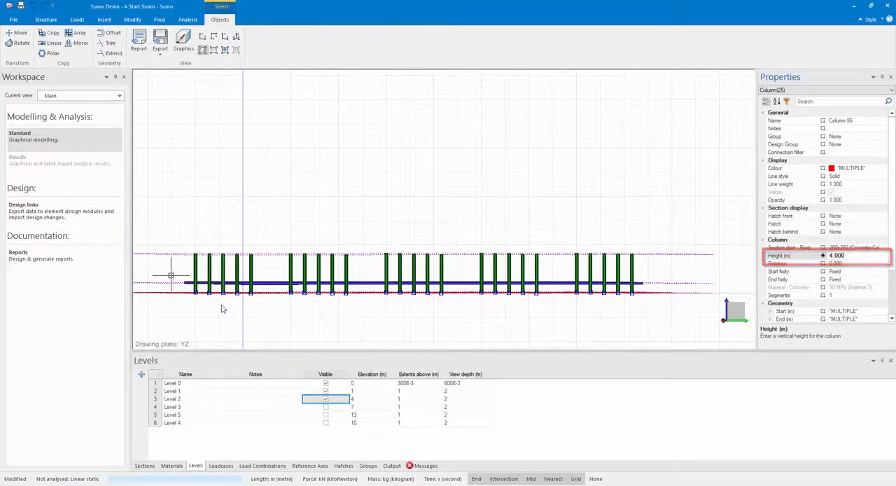
pyautogui.click(45, 20)
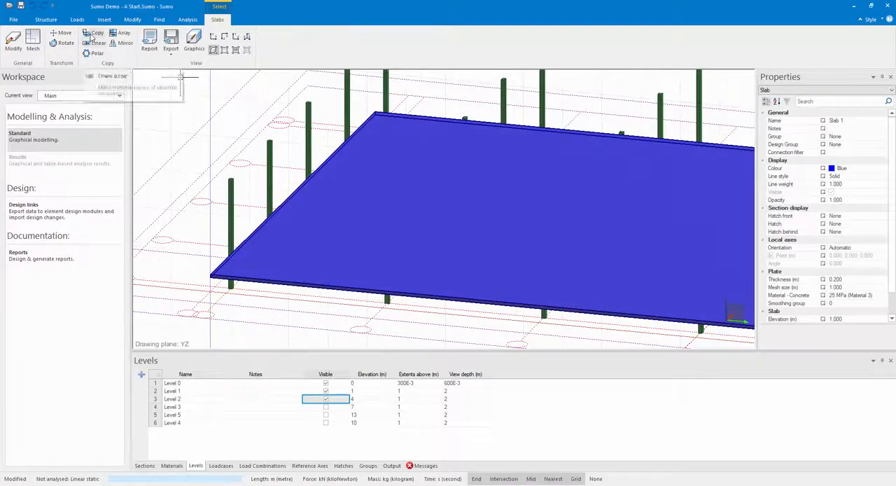
# Copy the selected slab and columns up to the upper floor elevations
pyautogui.click(45, 20)
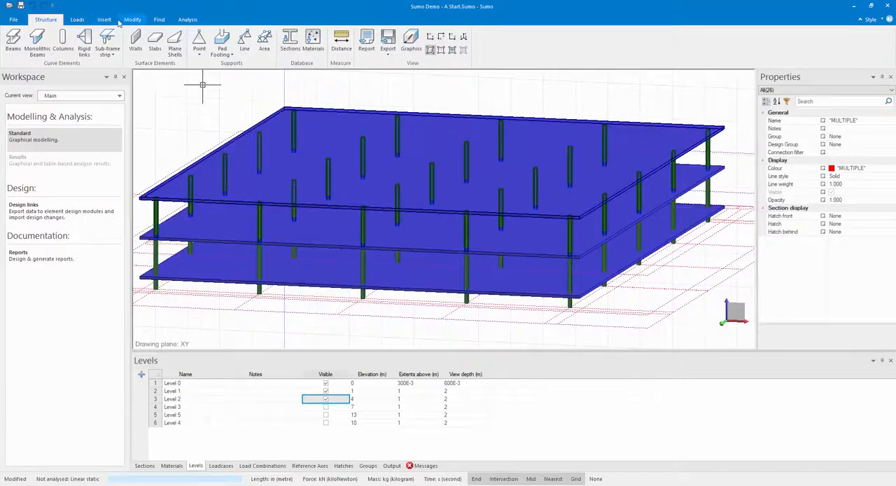
# Linear-copy the floors upward along the vertical vector, then select the top slab
pyautogui.click(132, 20)
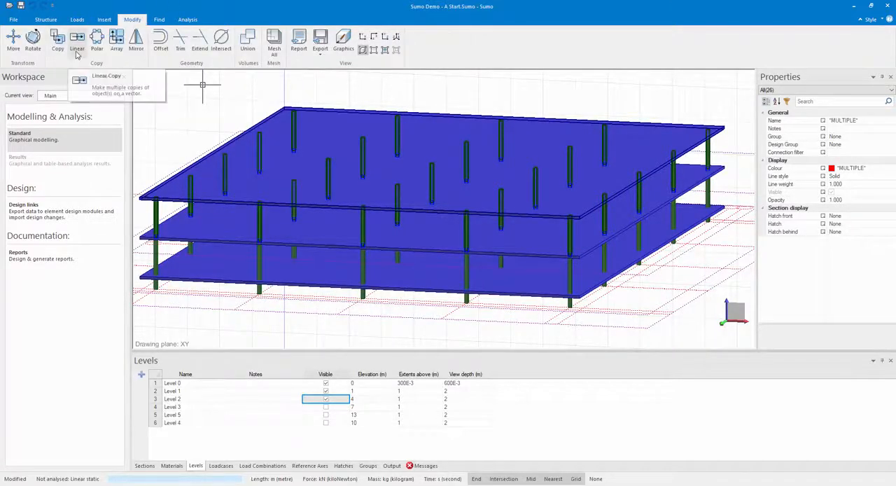
pyautogui.click(77, 40)
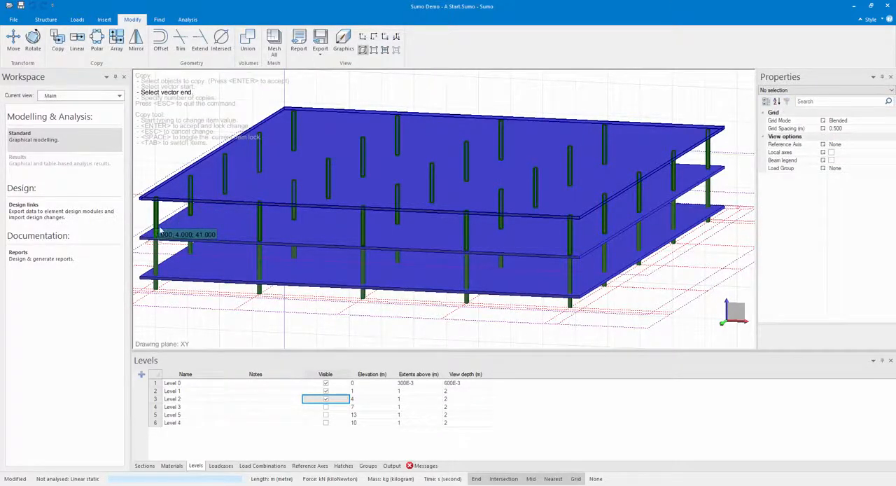
pyautogui.click(344, 166)
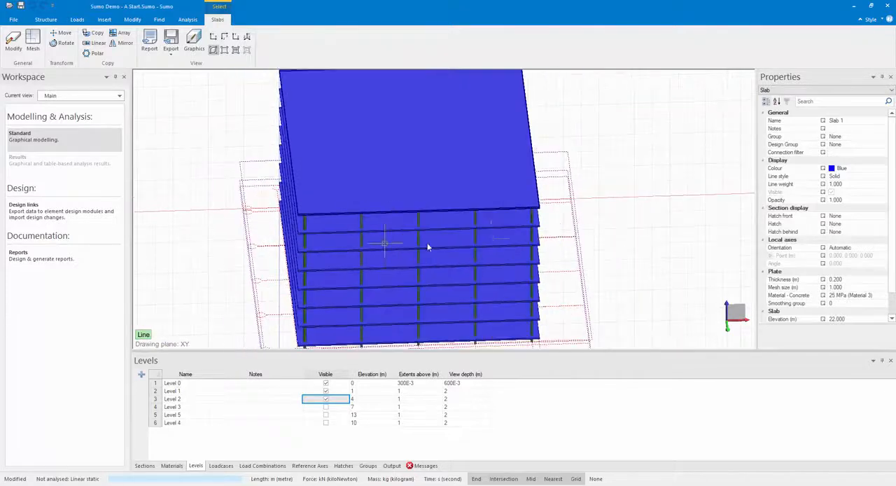
pyautogui.click(45, 20)
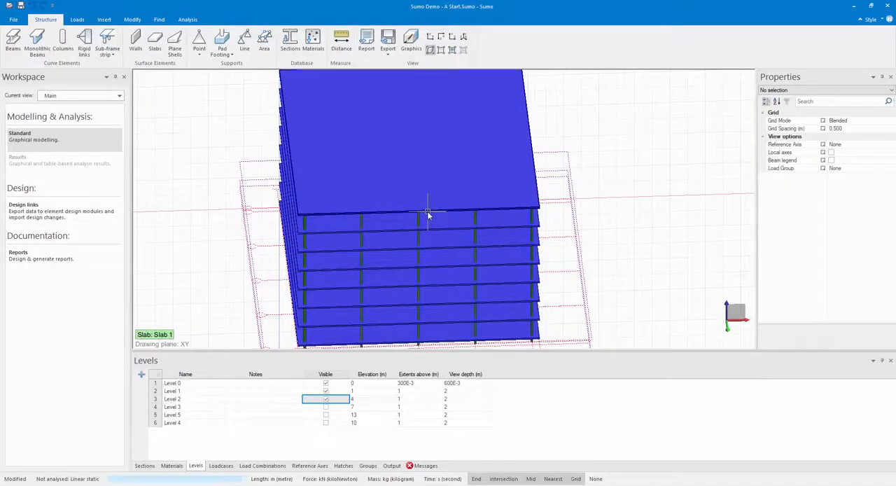
pyautogui.click(427, 210)
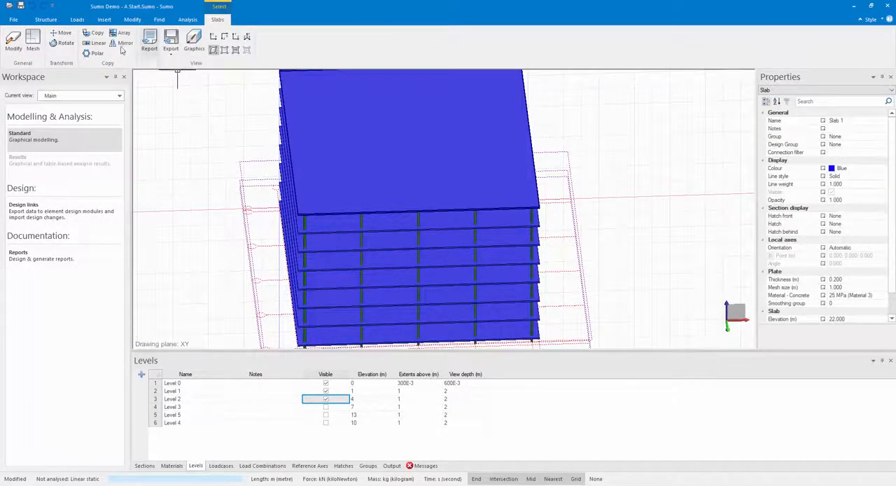
pyautogui.moveTo(14, 42)
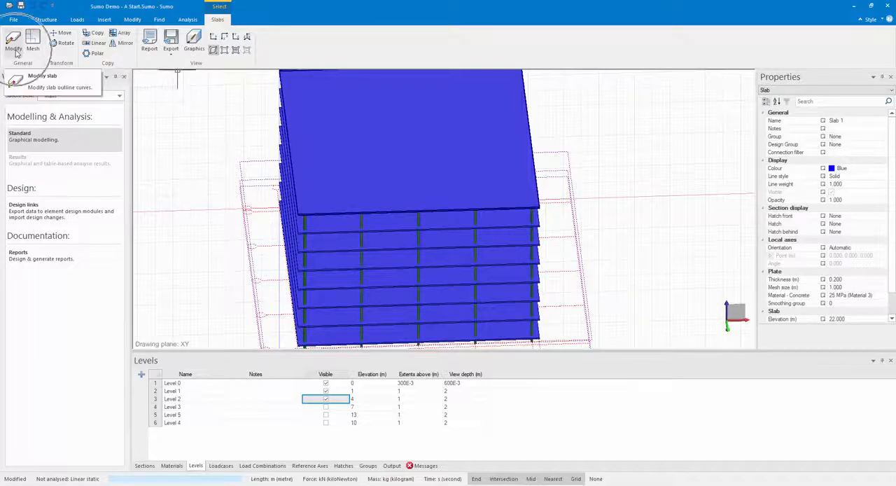
pyautogui.click(42, 75)
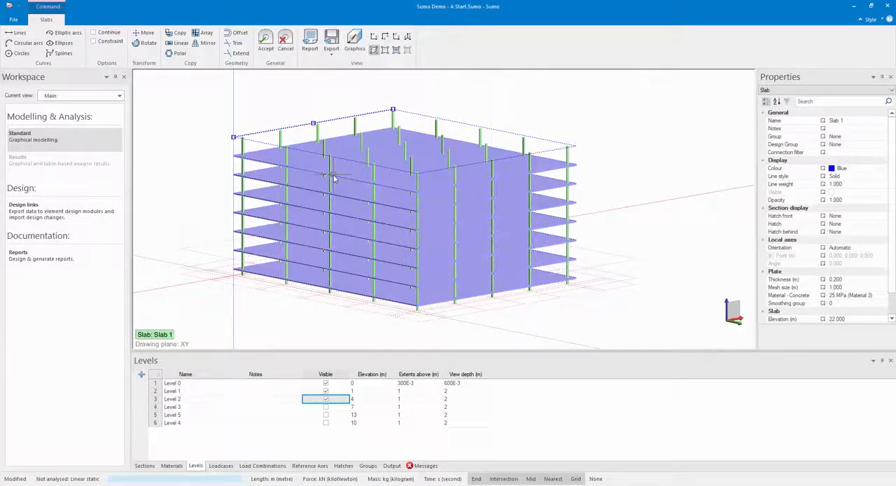
pyautogui.moveTo(286, 42)
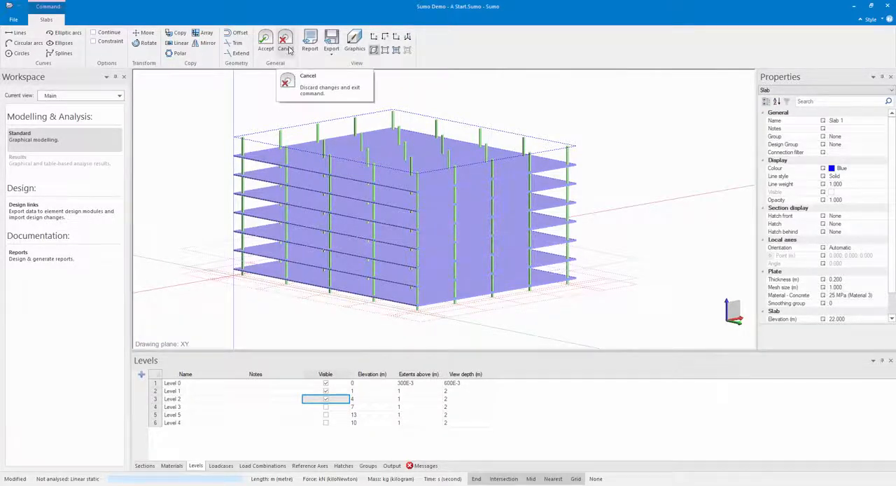
pyautogui.click(286, 39)
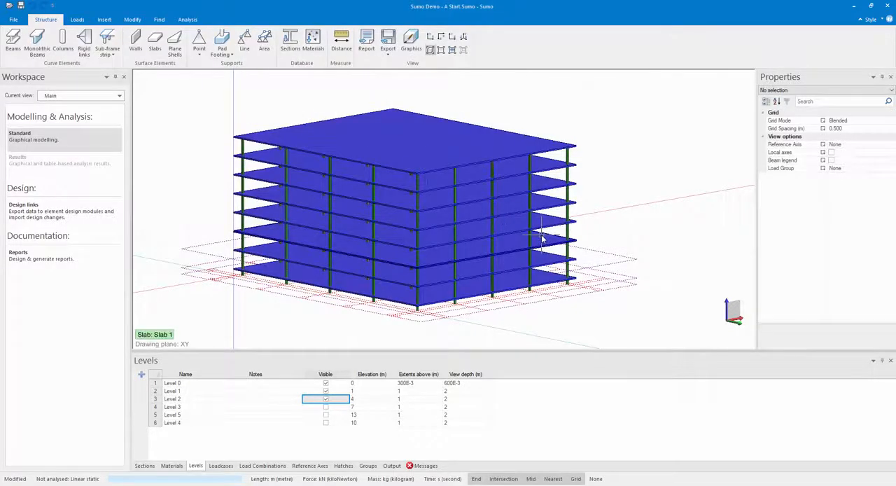